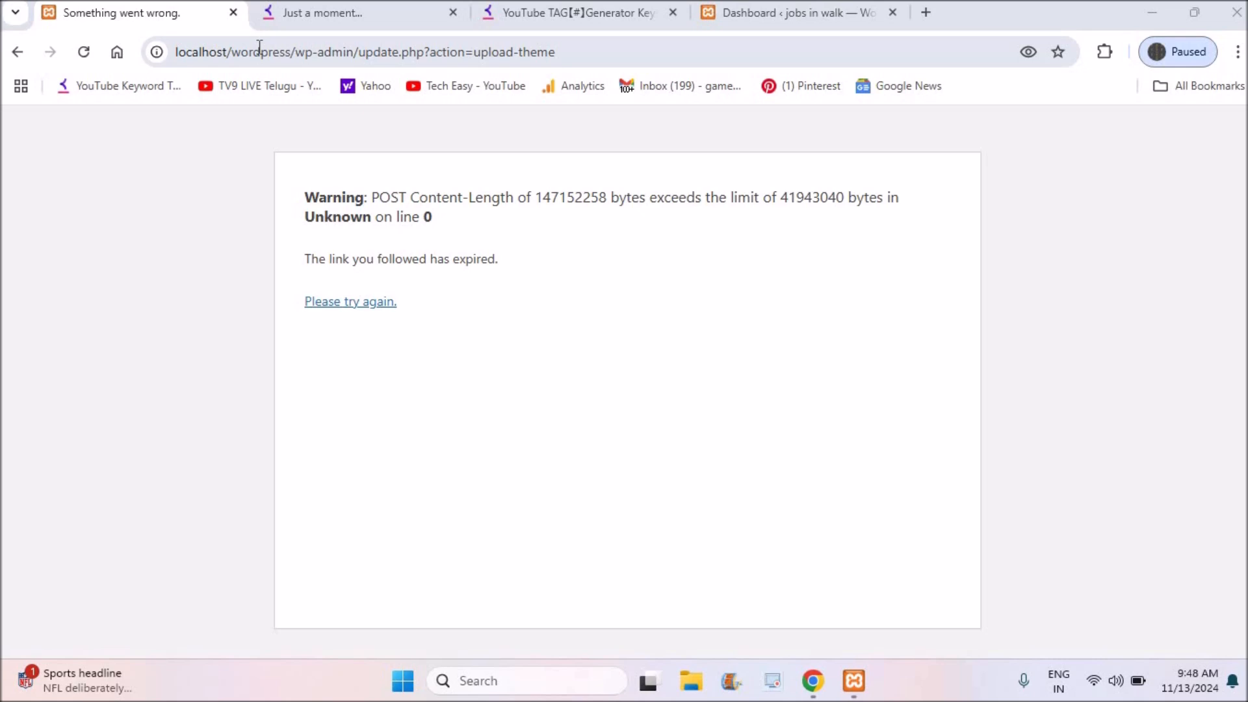
pyautogui.moveTo(851, 676)
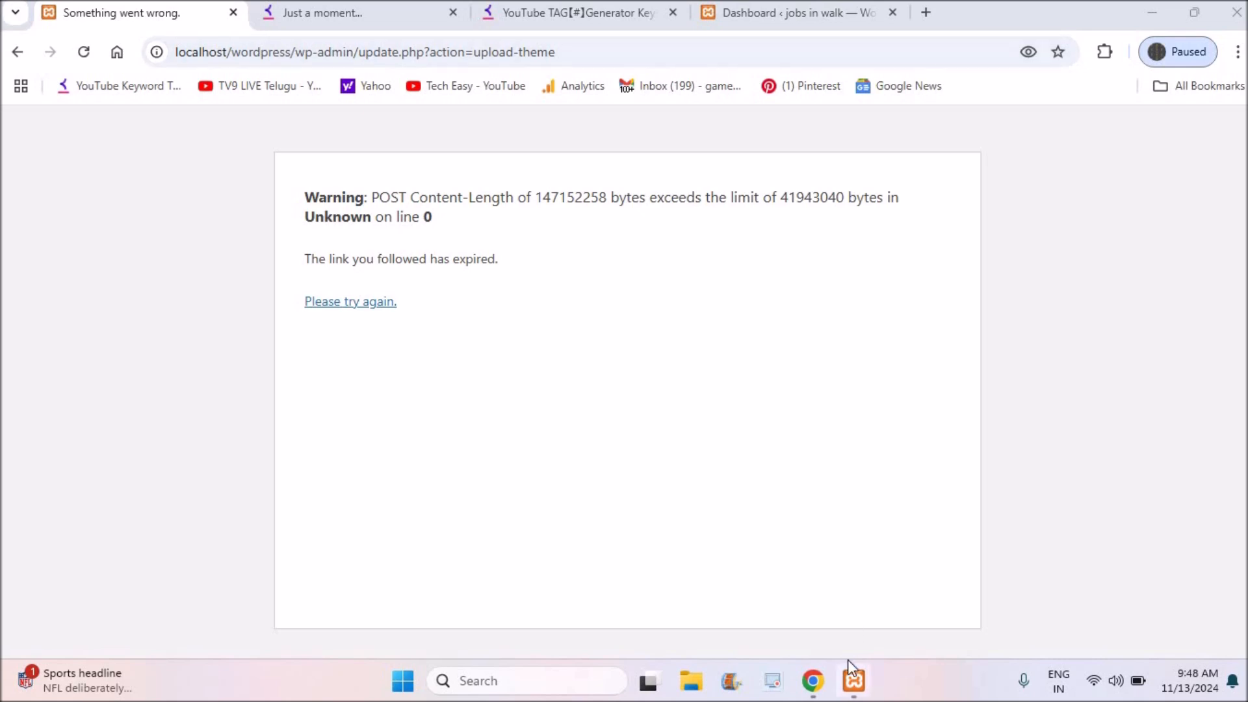
pyautogui.moveTo(436, 476)
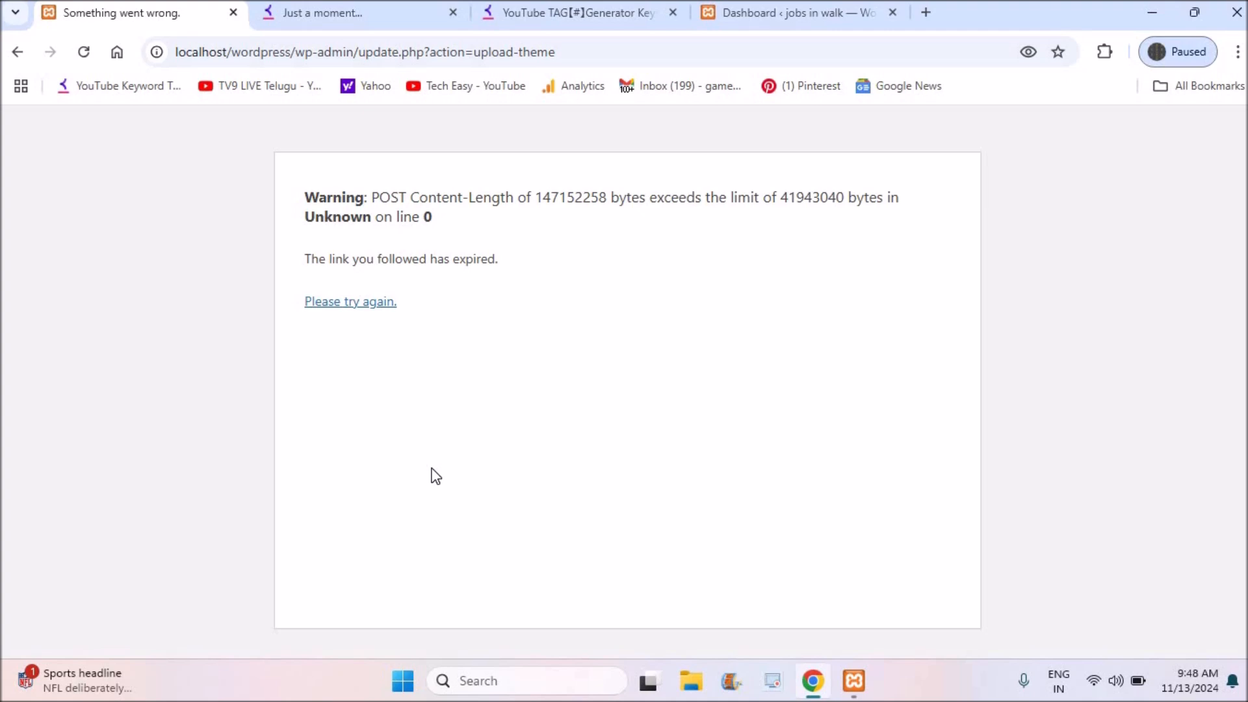
pyautogui.moveTo(473, 198)
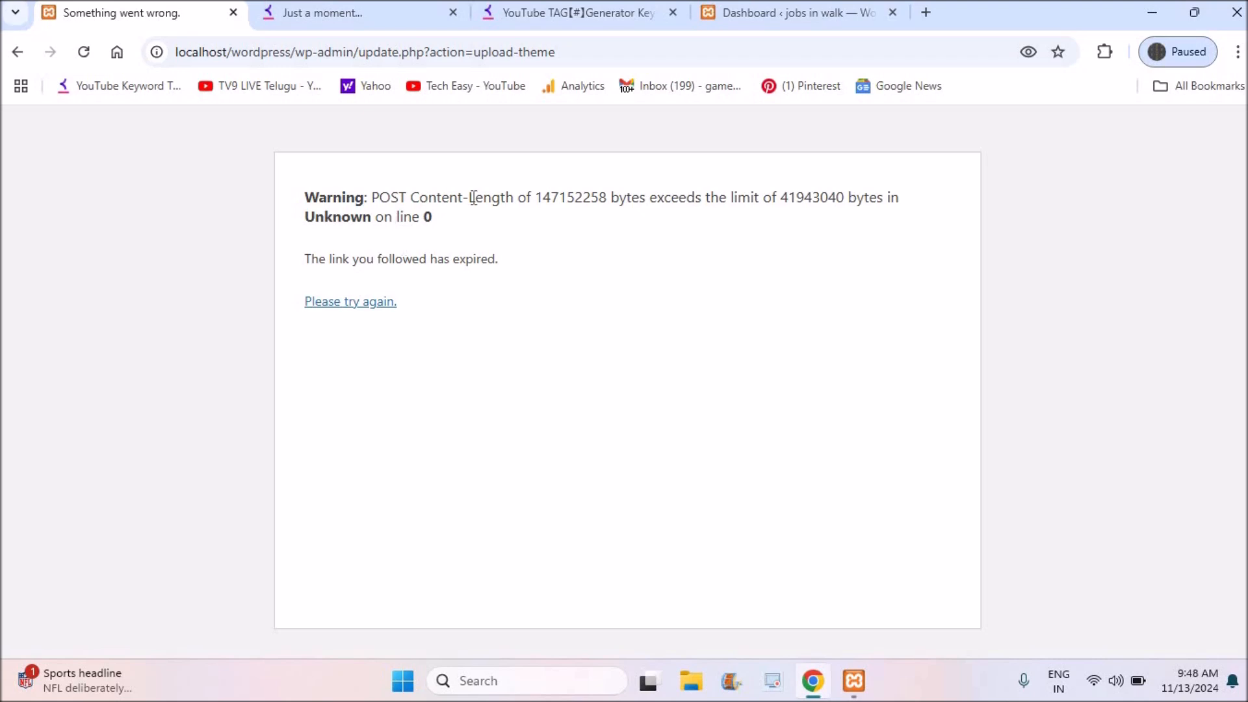
pyautogui.moveTo(703, 265)
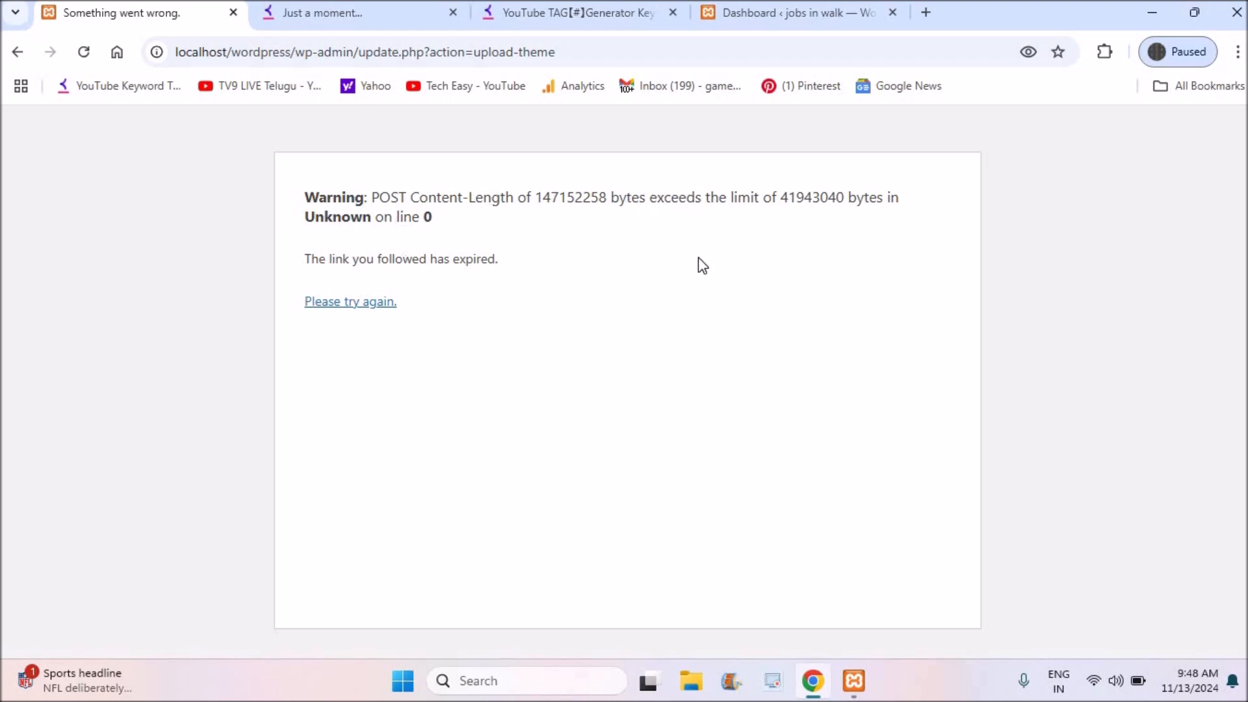
pyautogui.moveTo(795, 13)
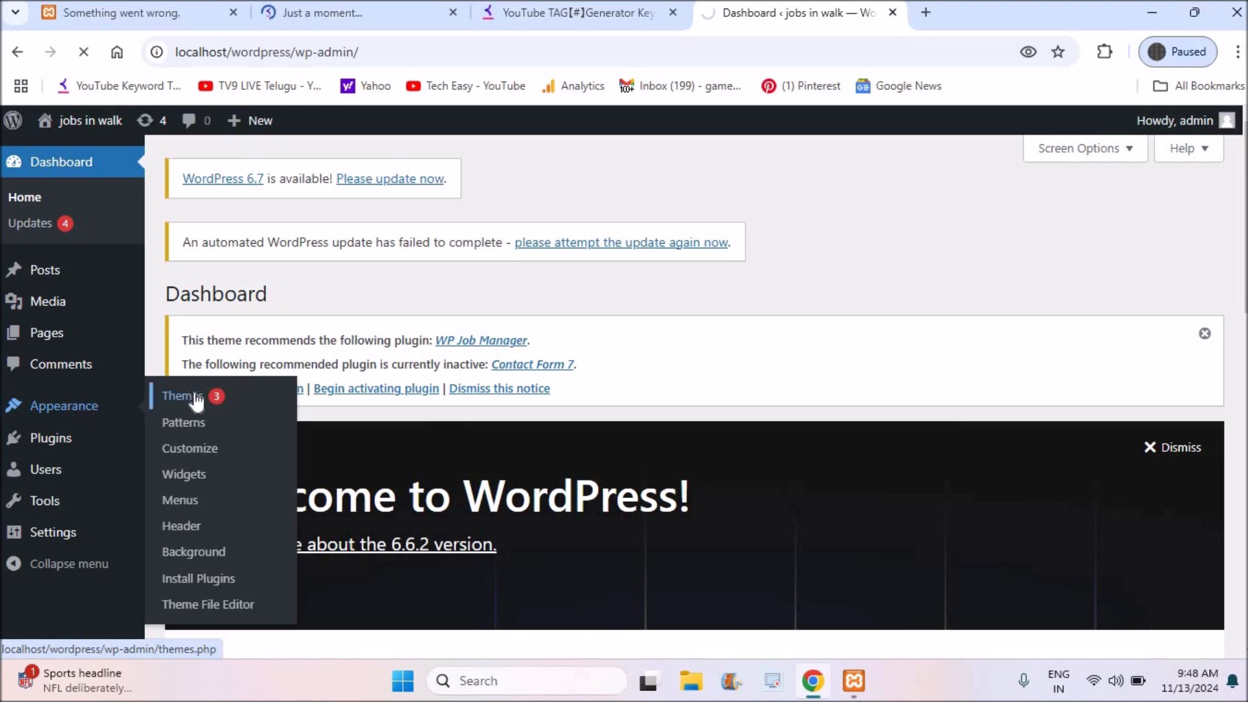
# Show the installed Themes list, then glance back at the upload-limit error.
pyautogui.click(182, 395)
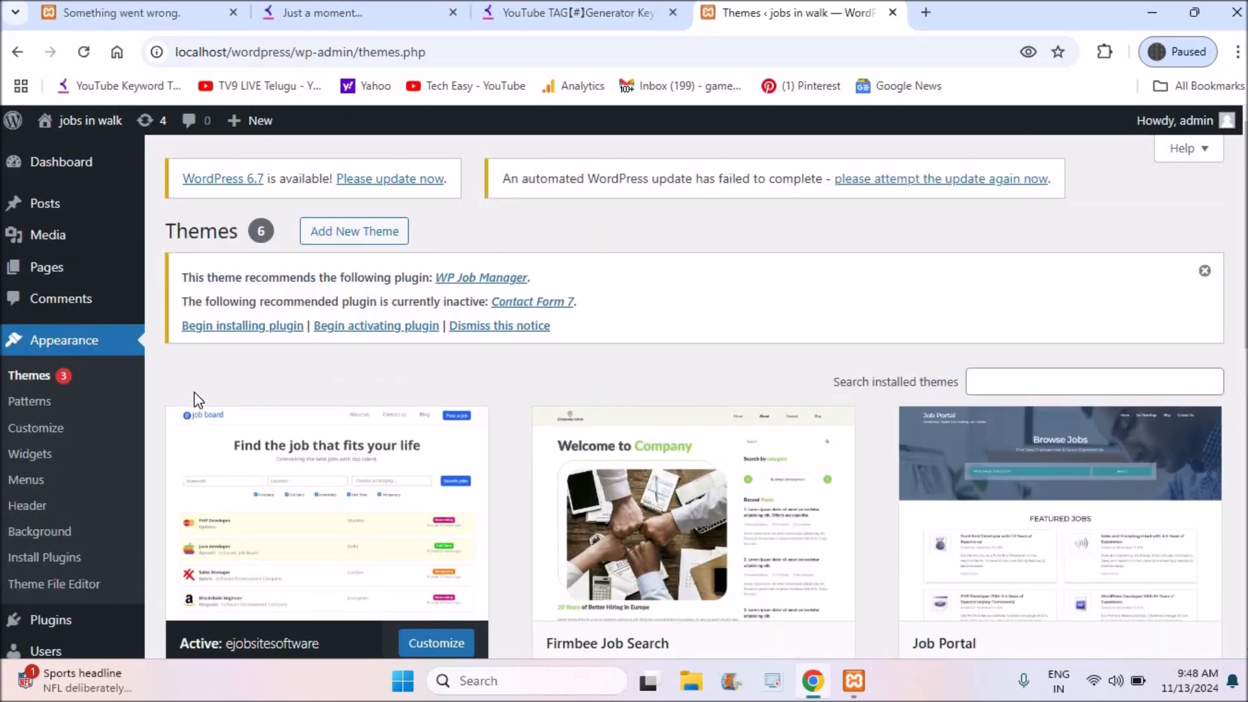
pyautogui.click(354, 231)
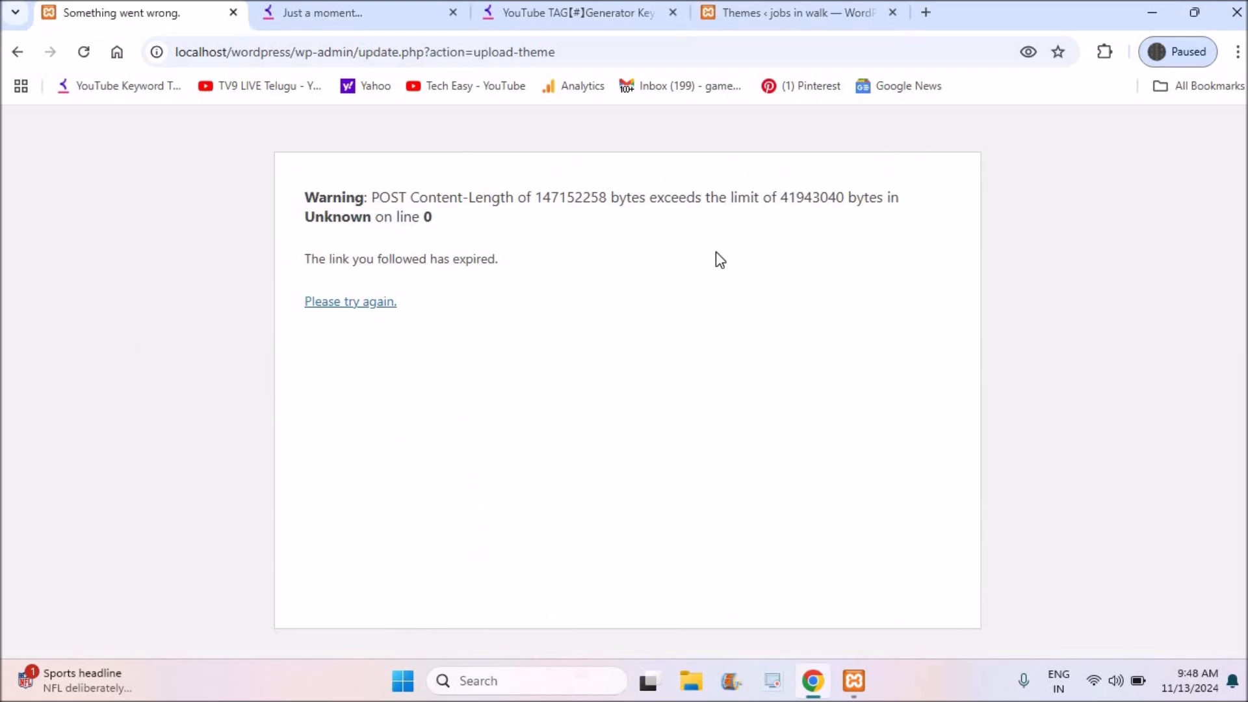
pyautogui.moveTo(811, 14)
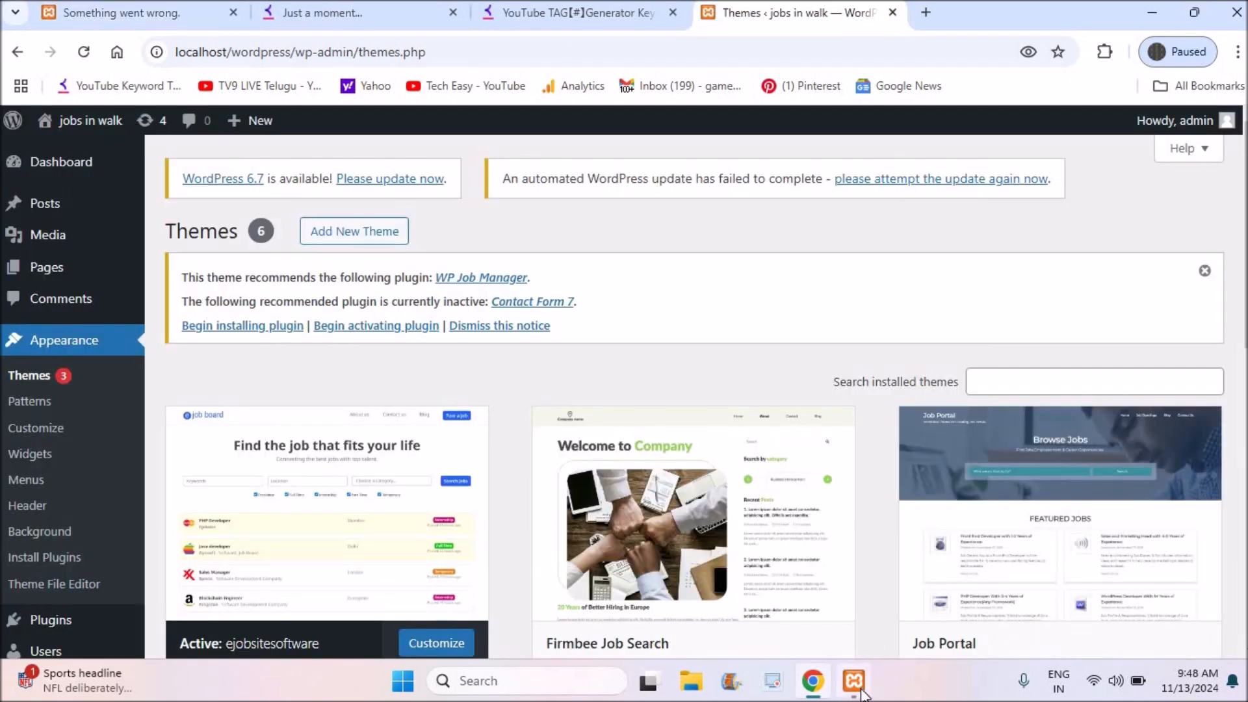
# From Apache's Config menu in XAMPP, load php.ini into the editor.
pyautogui.click(852, 680)
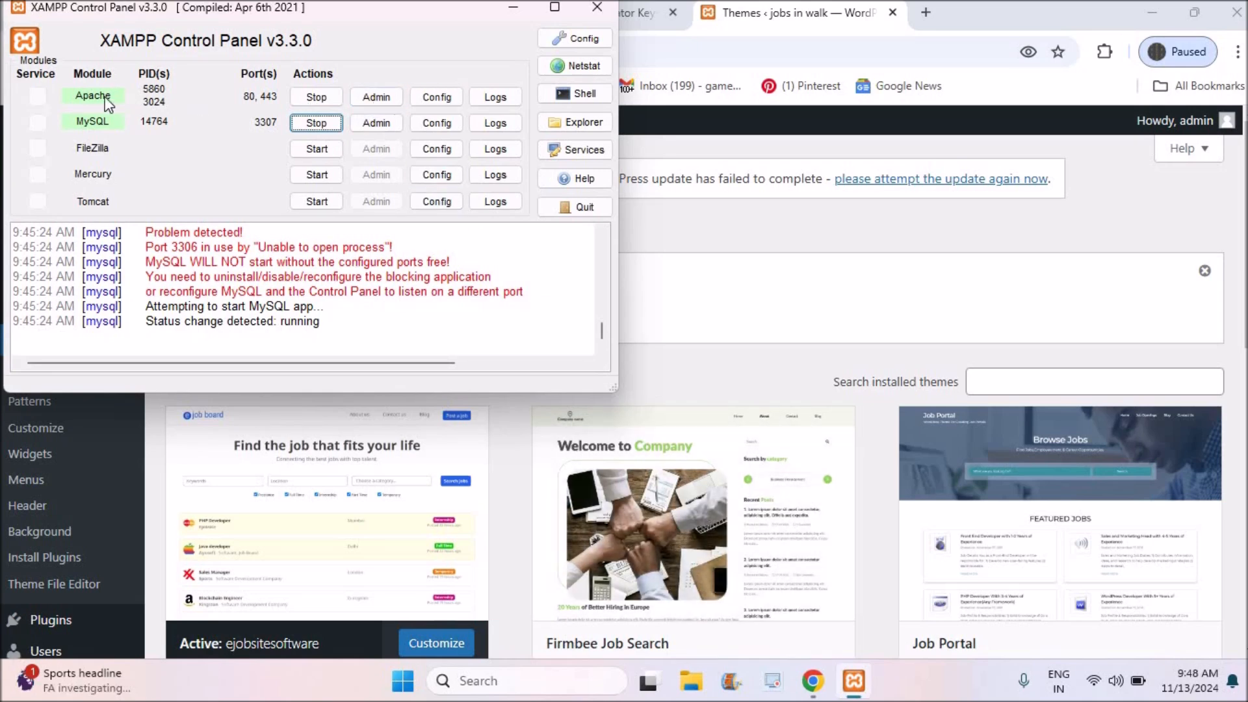
pyautogui.click(436, 97)
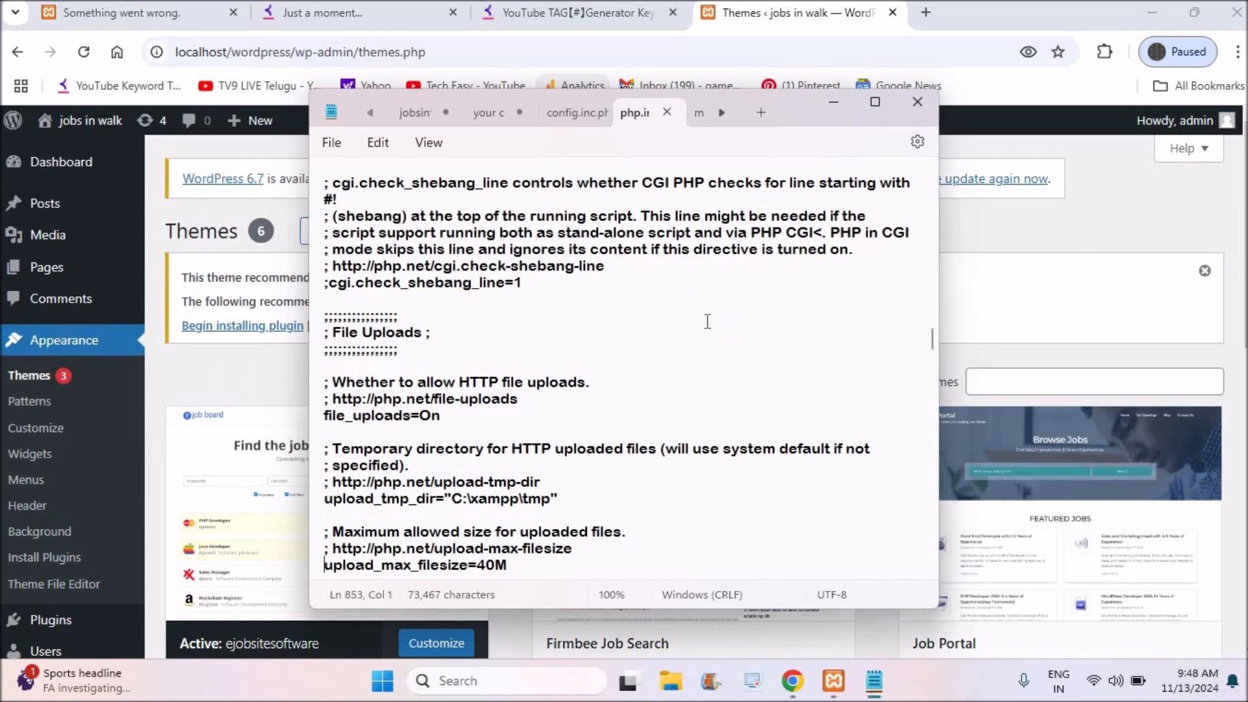
# Search php.ini for "upload_max" and land on the upload_max_filesize=40M line.
pyautogui.click(874, 101)
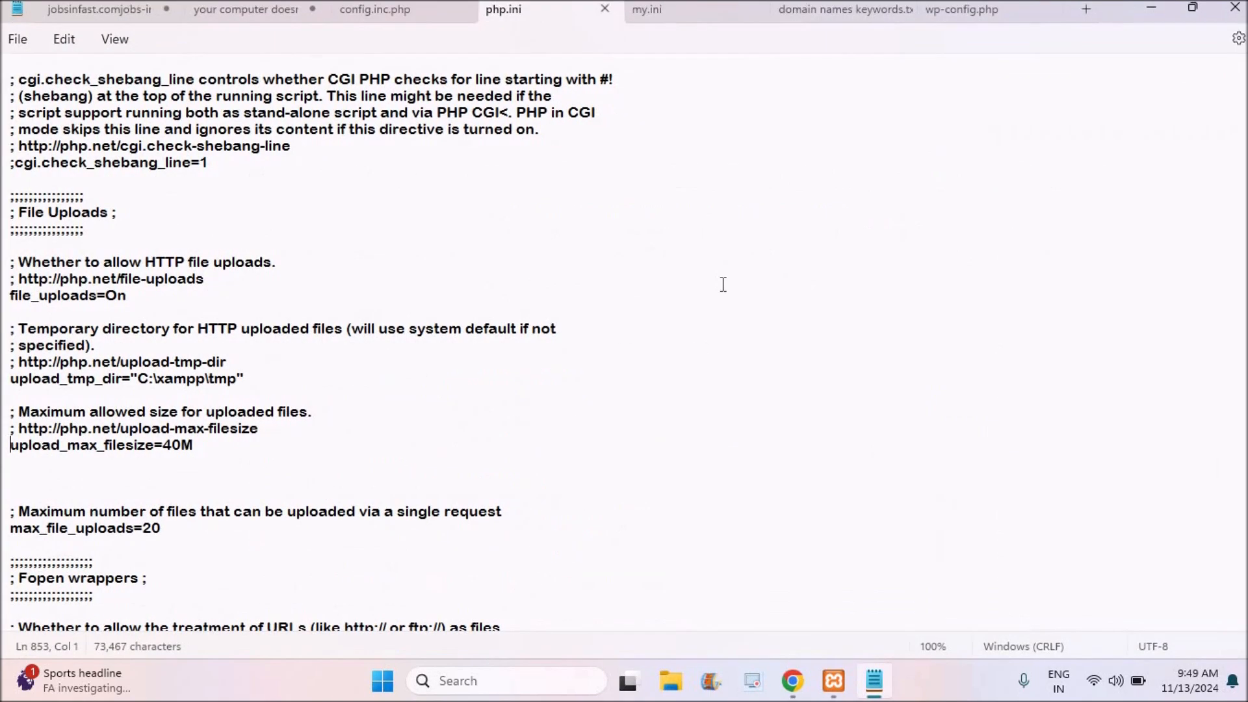
pyautogui.moveTo(232, 414)
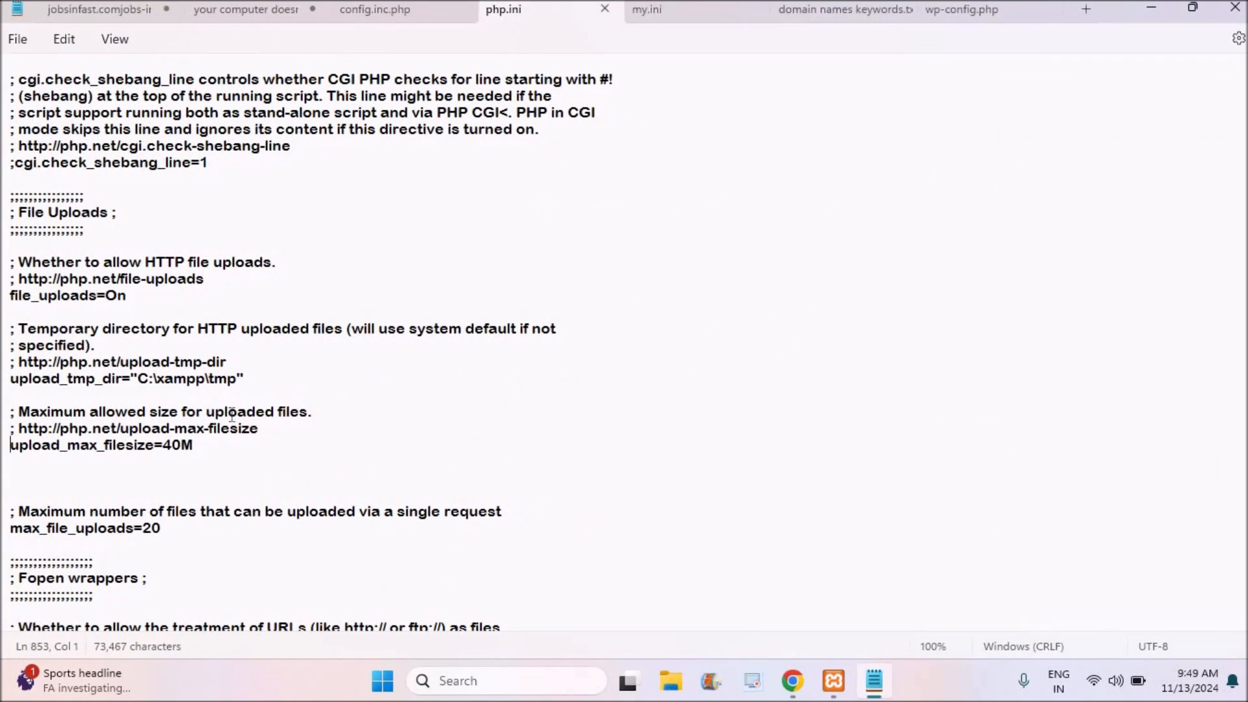
pyautogui.press('ctrl+f')
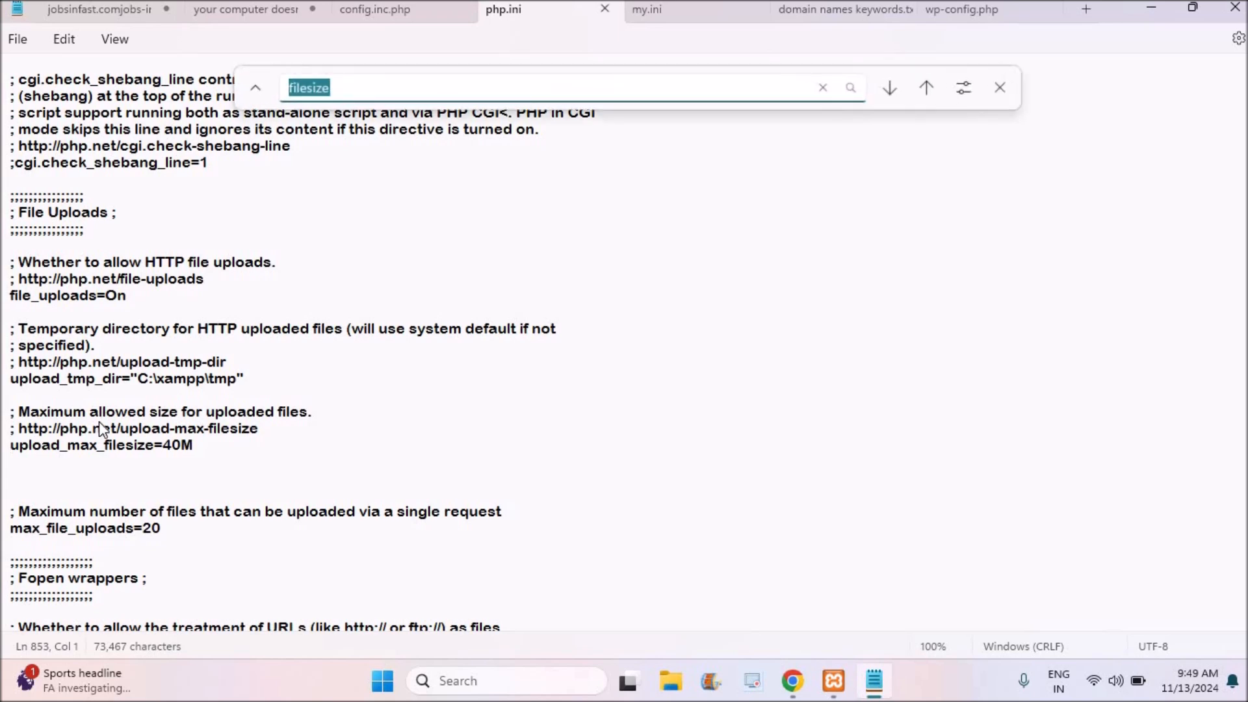
pyautogui.write('upload_')
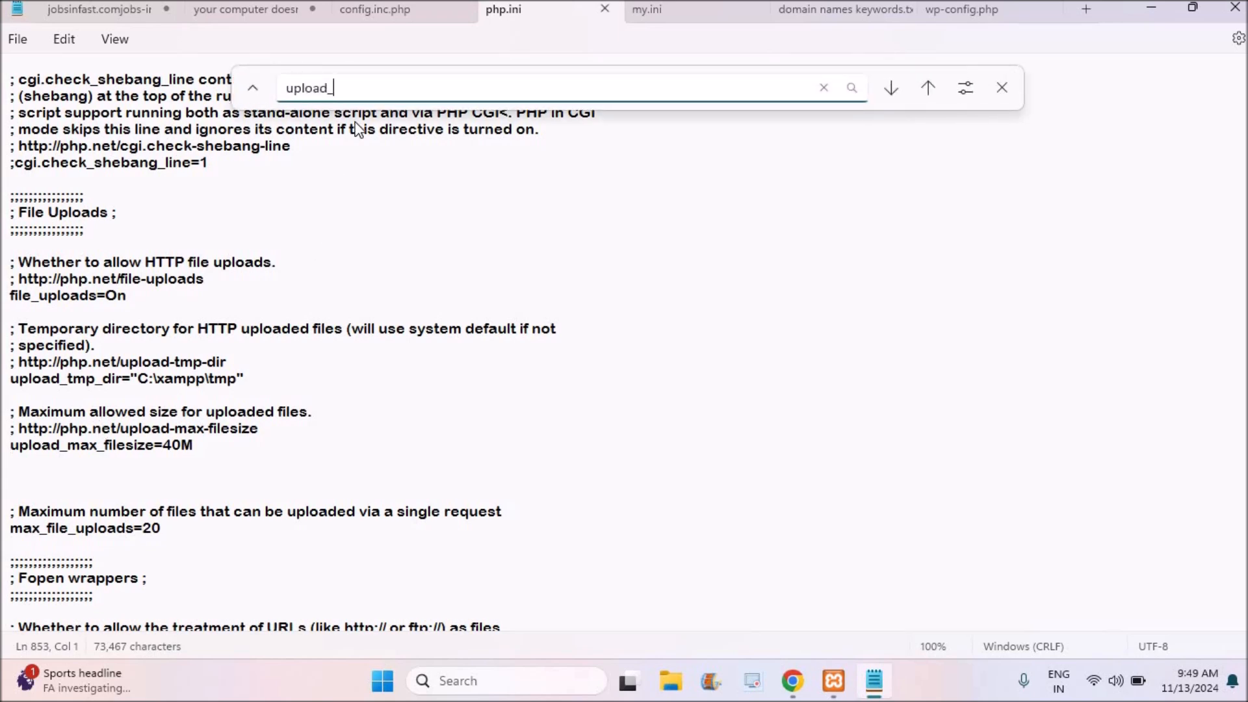
pyautogui.write('max')
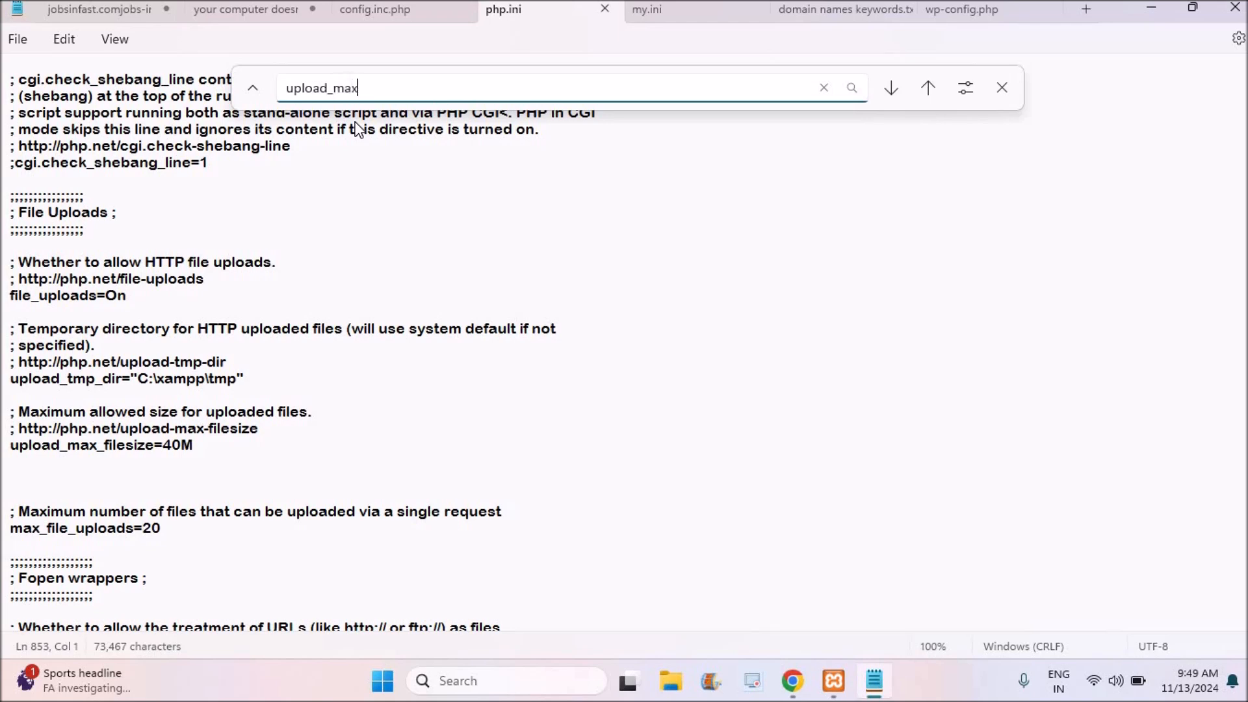
pyautogui.click(889, 87)
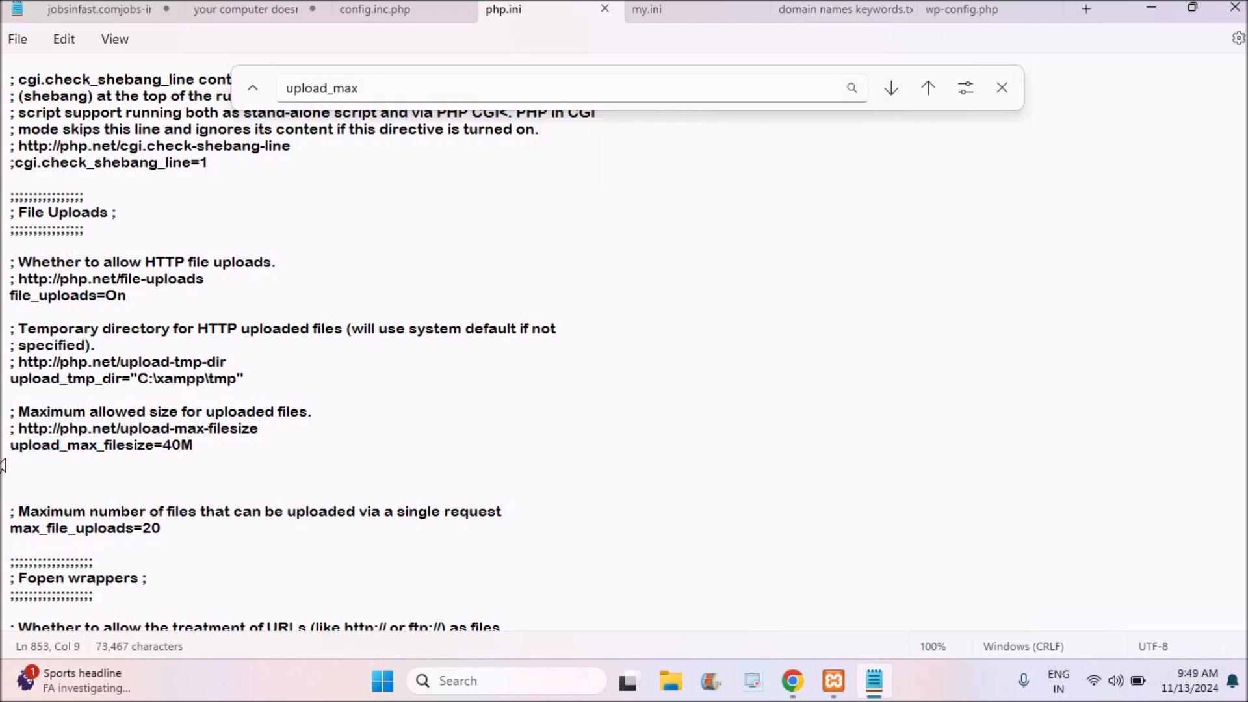
# Comment out the 40M line and add upload_max_filesize = 1000M and post_max_size = 1000M.
pyautogui.click(12, 444)
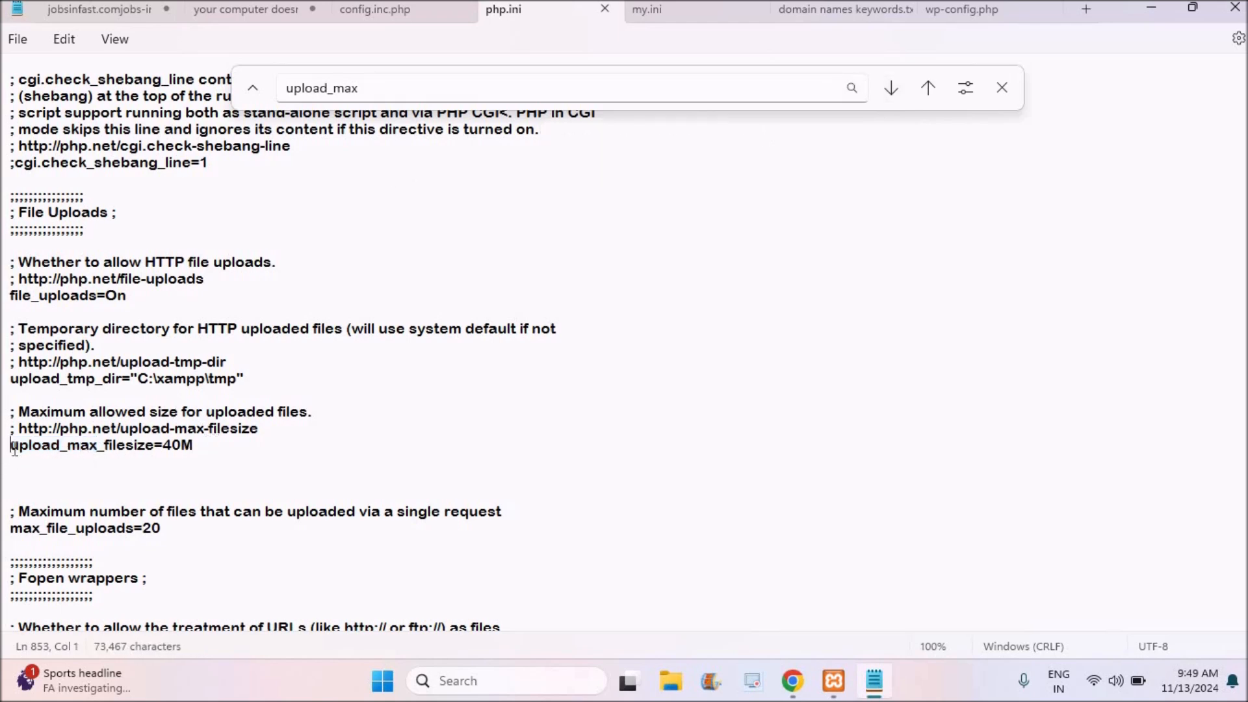
pyautogui.write('#')
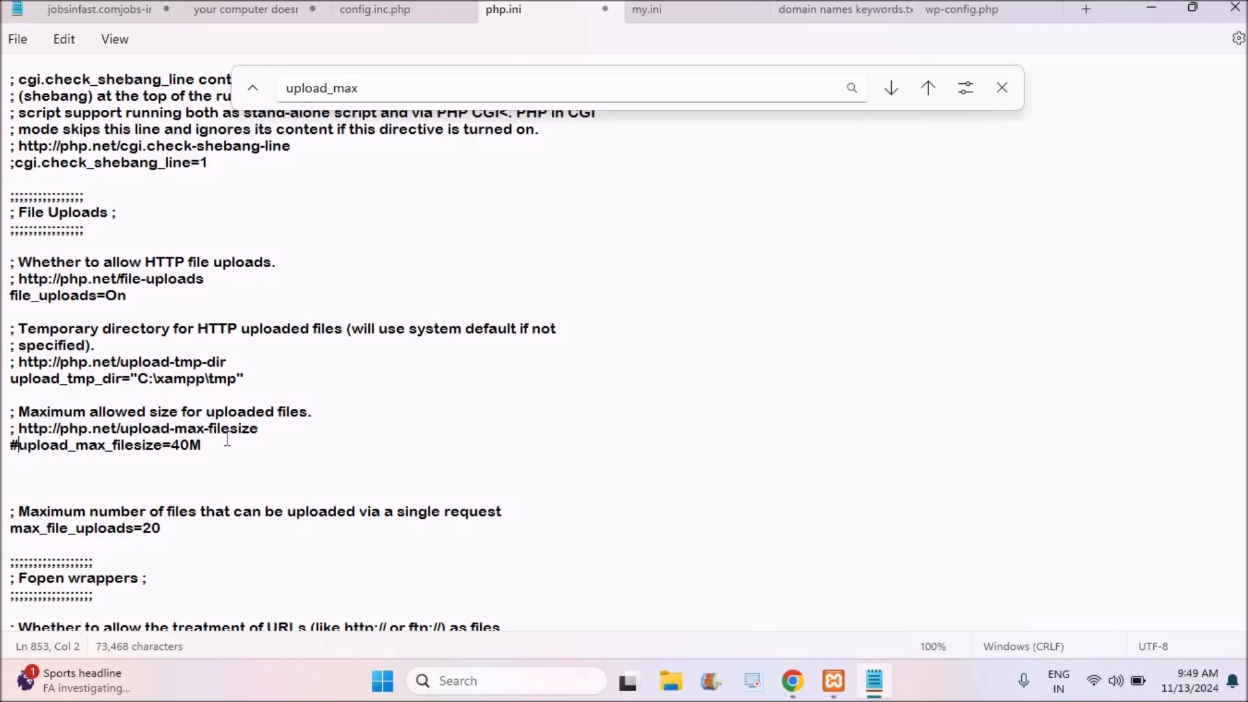
pyautogui.write('upload_max_filesize = 1000M;')
pyautogui.click(292, 493)
pyautogui.write('post_max_size = 1000M;')
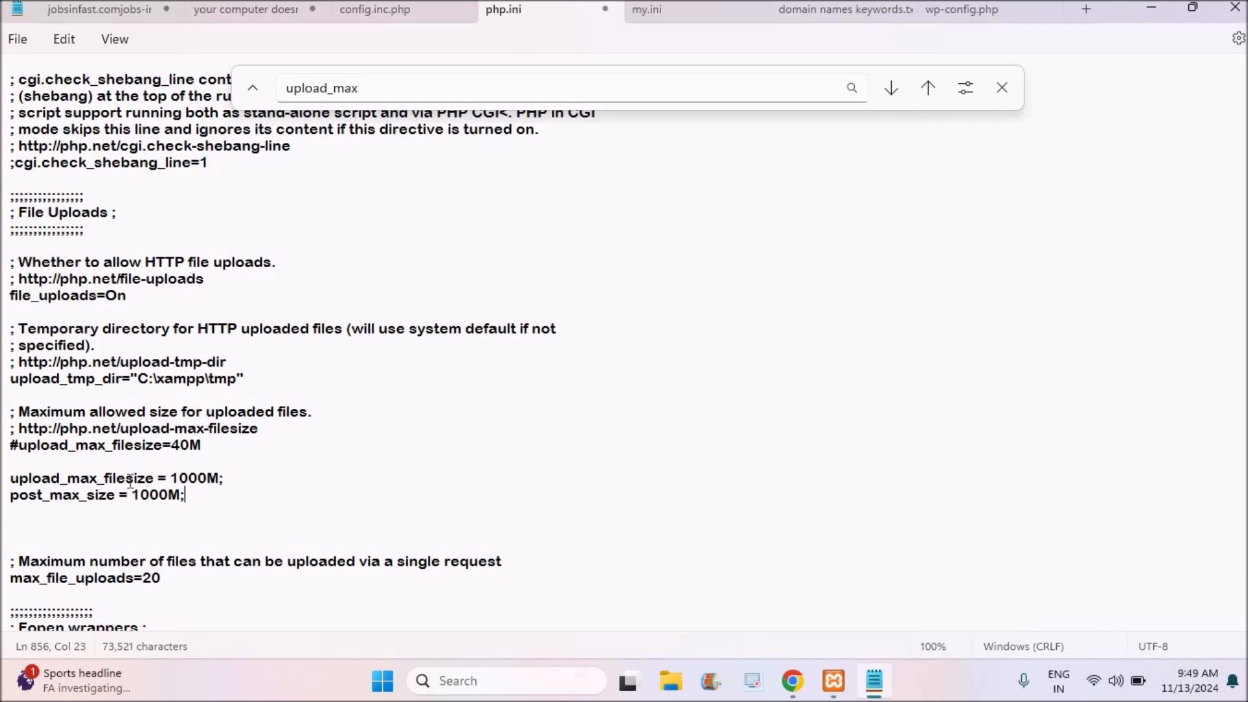
pyautogui.click(17, 38)
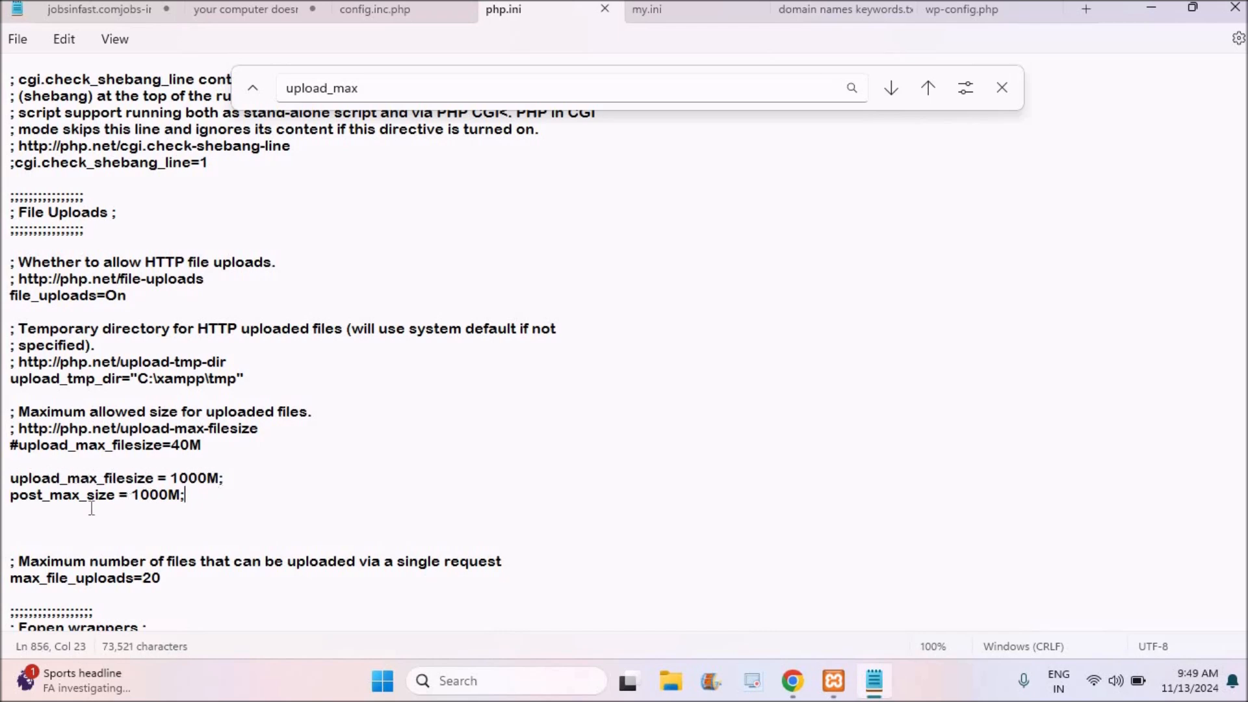
pyautogui.moveTo(134, 497)
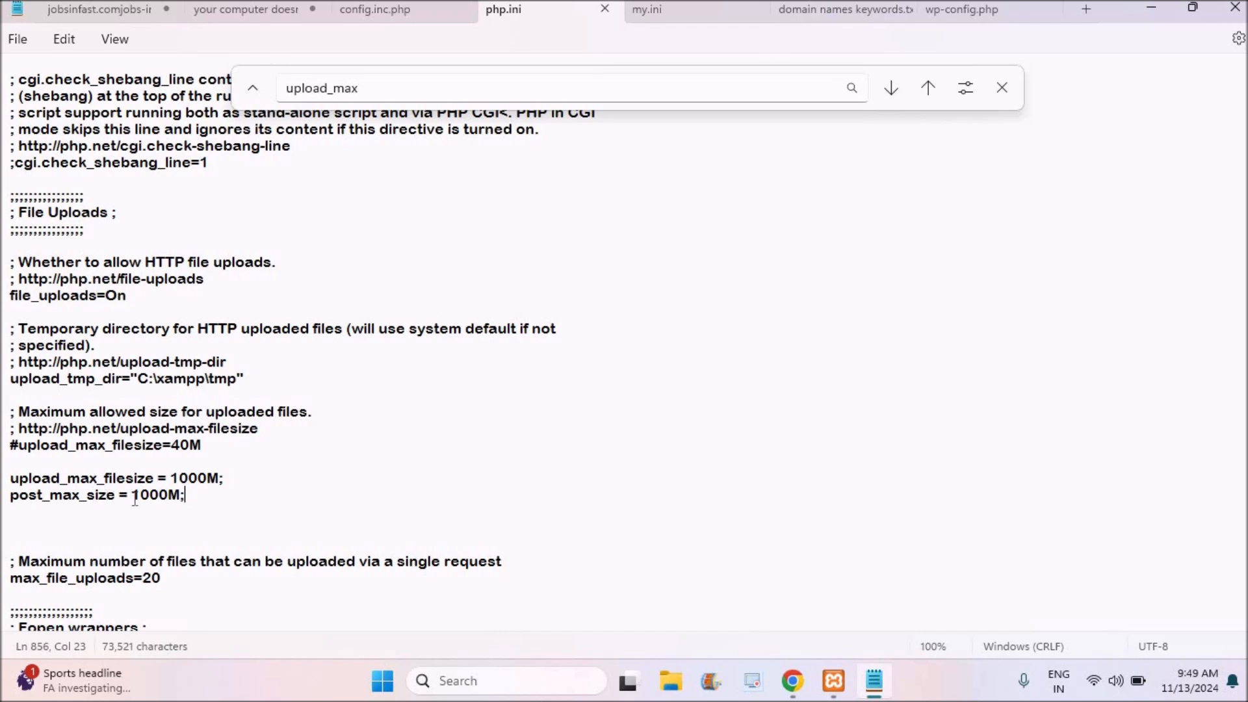
pyautogui.moveTo(1143, 9)
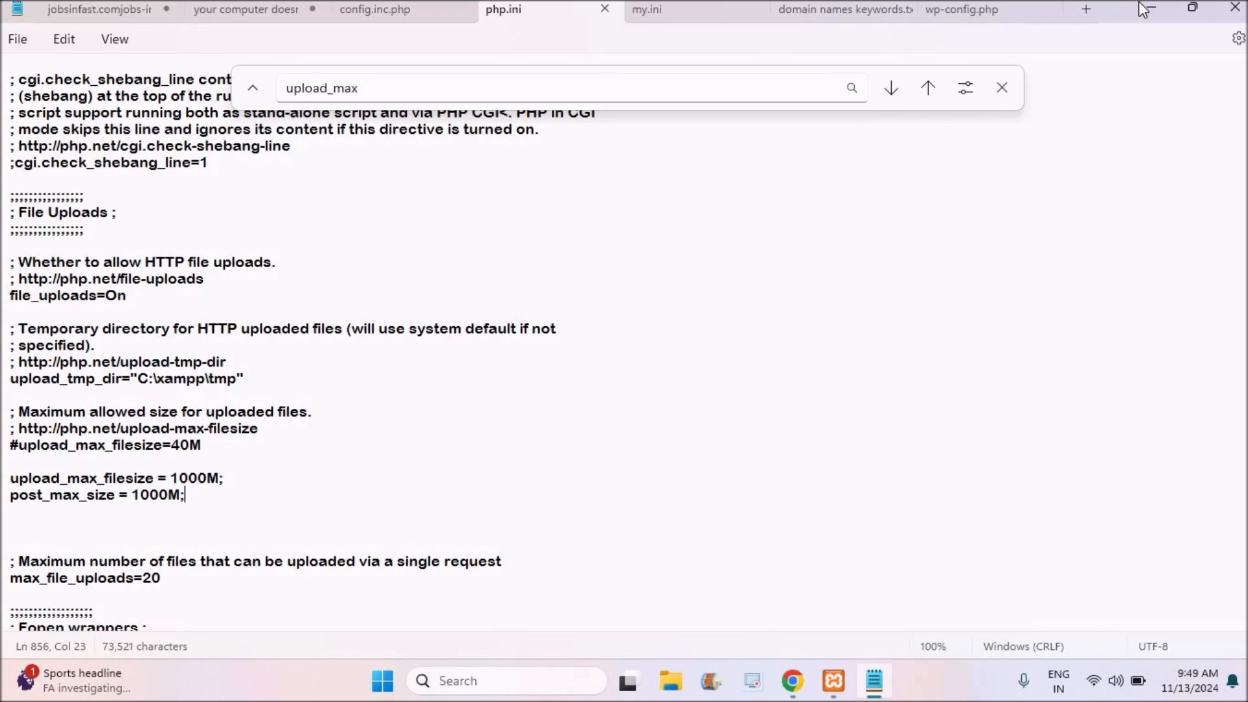
# Minimize Notepad and stop then restart Apache in XAMPP to apply the new limits.
pyautogui.click(792, 680)
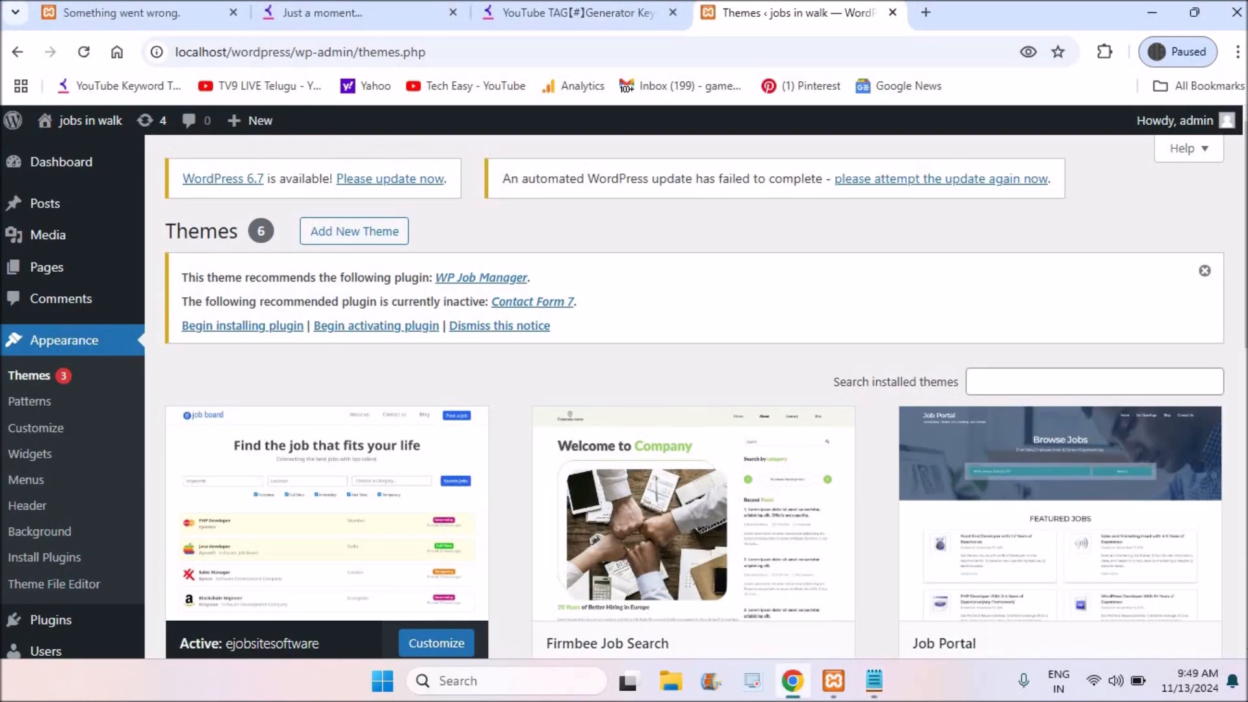
pyautogui.moveTo(833, 679)
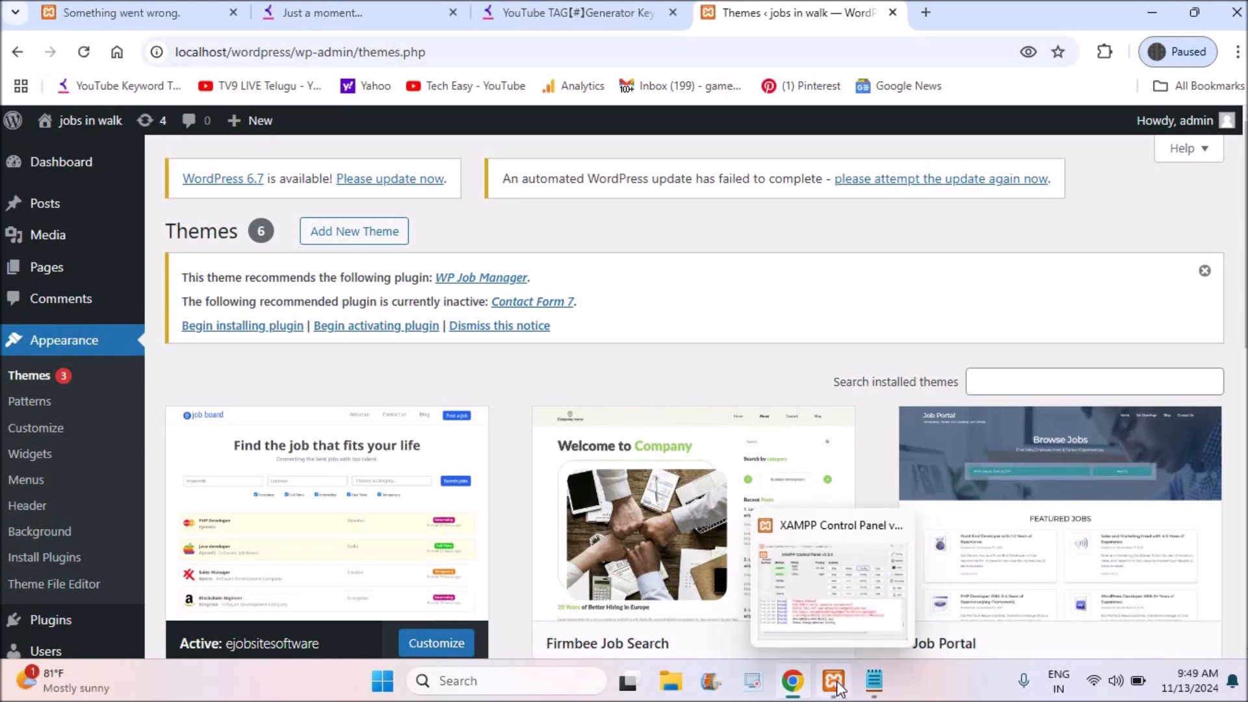
pyautogui.click(833, 680)
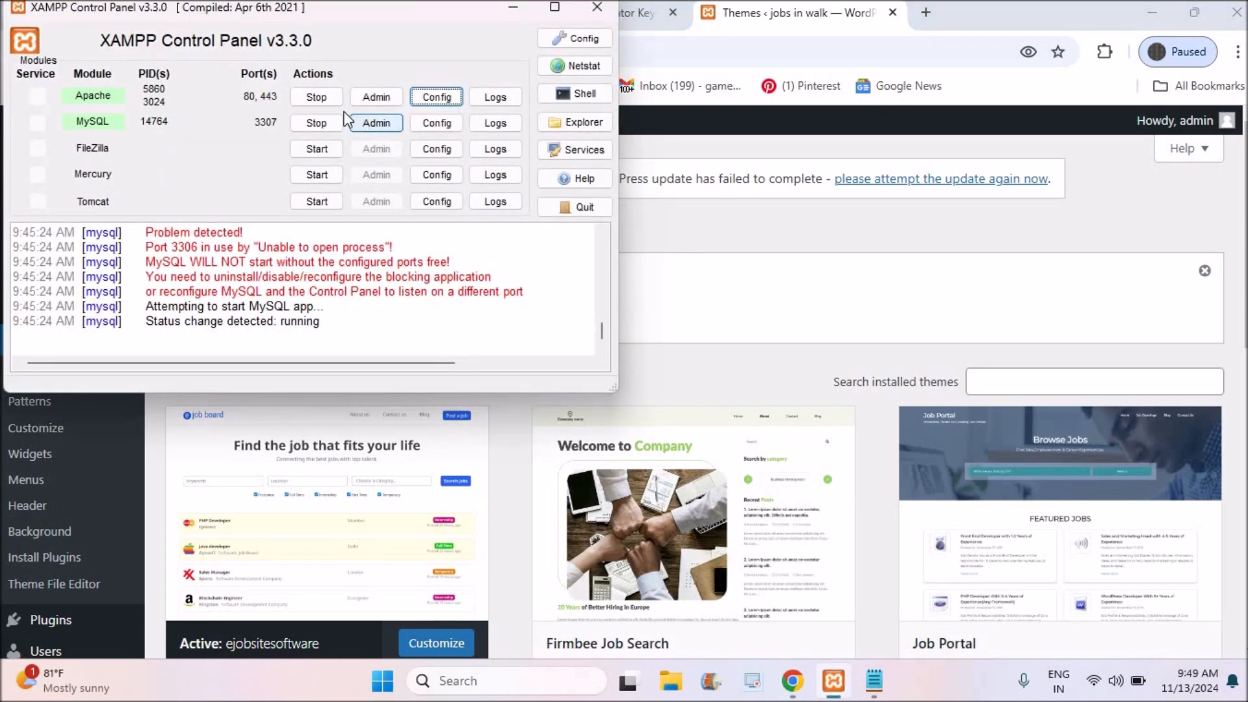
pyautogui.click(315, 96)
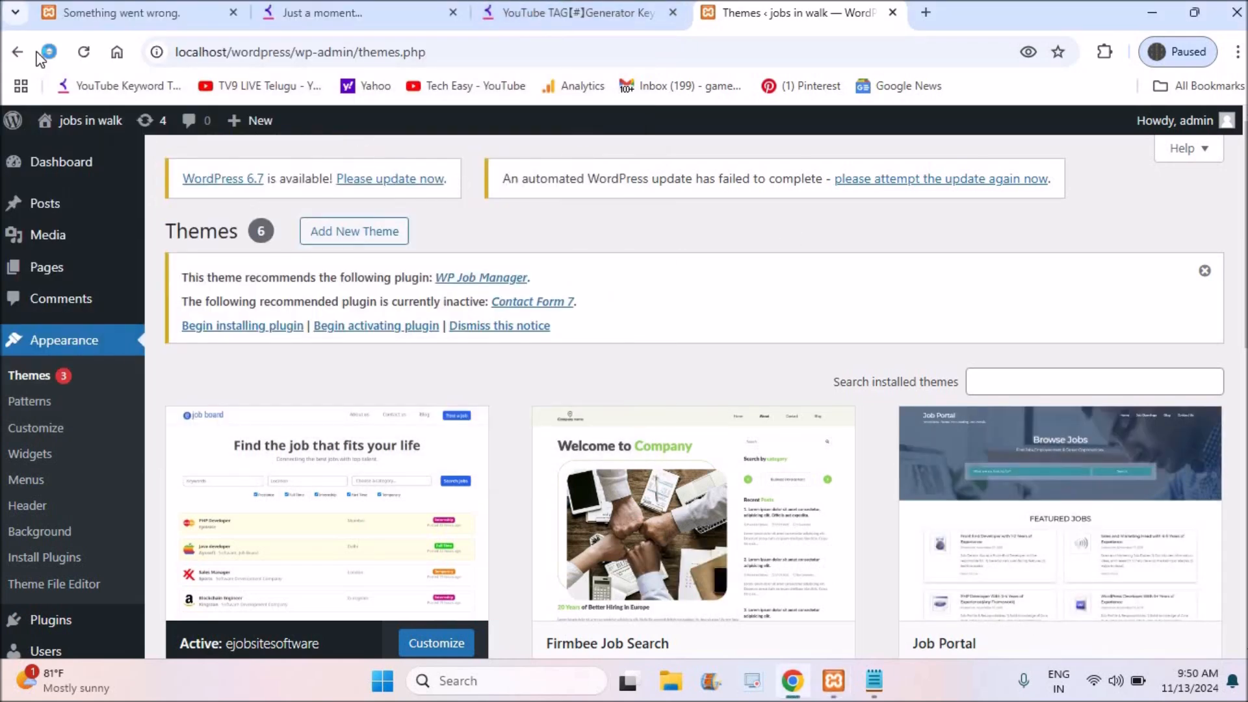
# Go back in the browser and reach the Add Themes page again.
pyautogui.click(83, 52)
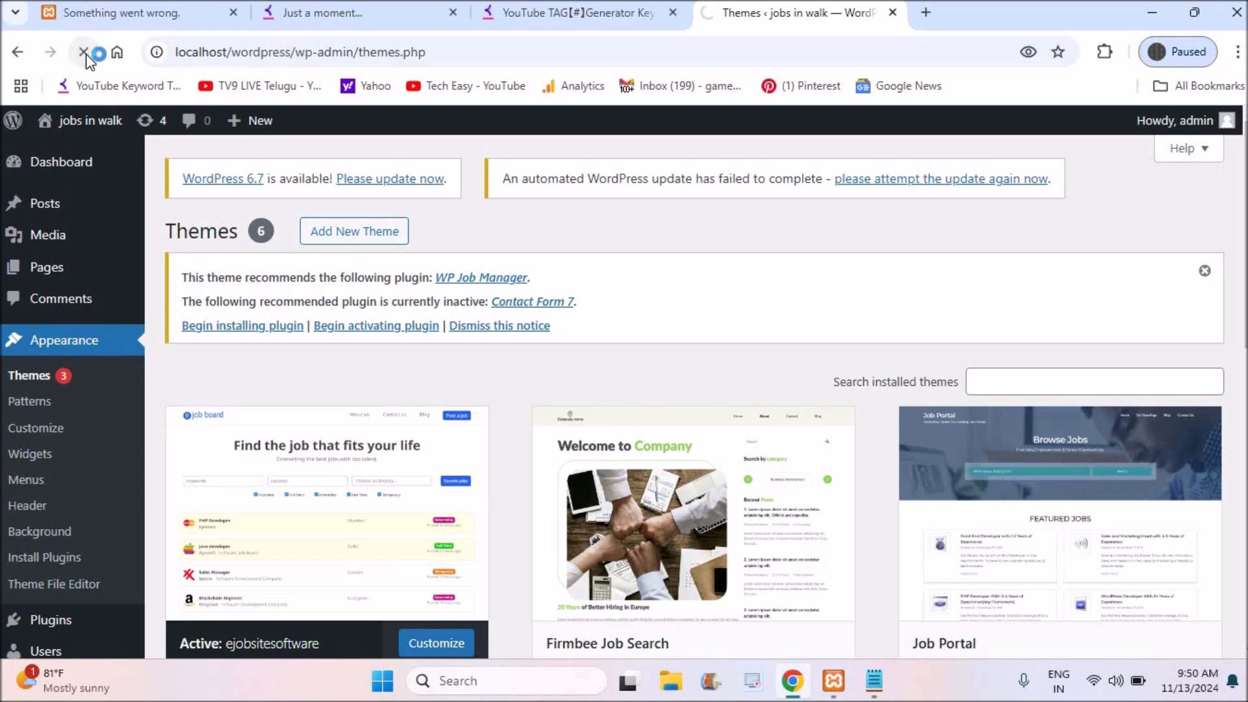
pyautogui.click(353, 231)
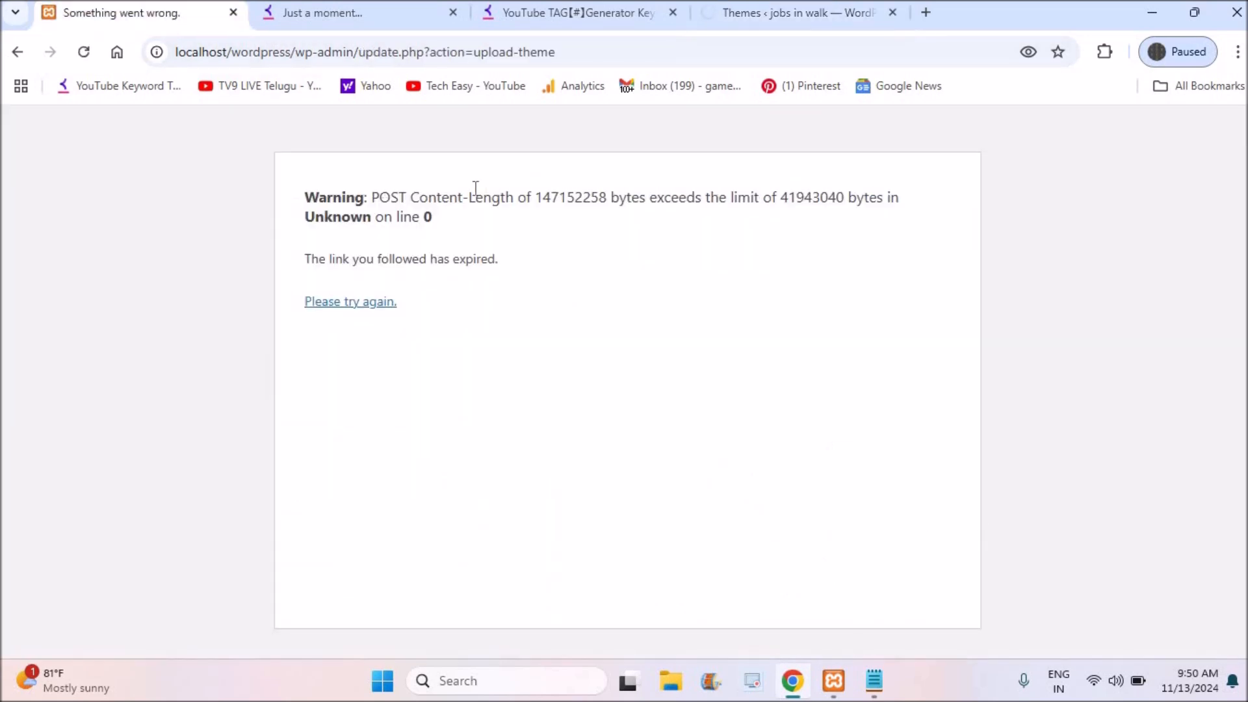
pyautogui.moveTo(795, 13)
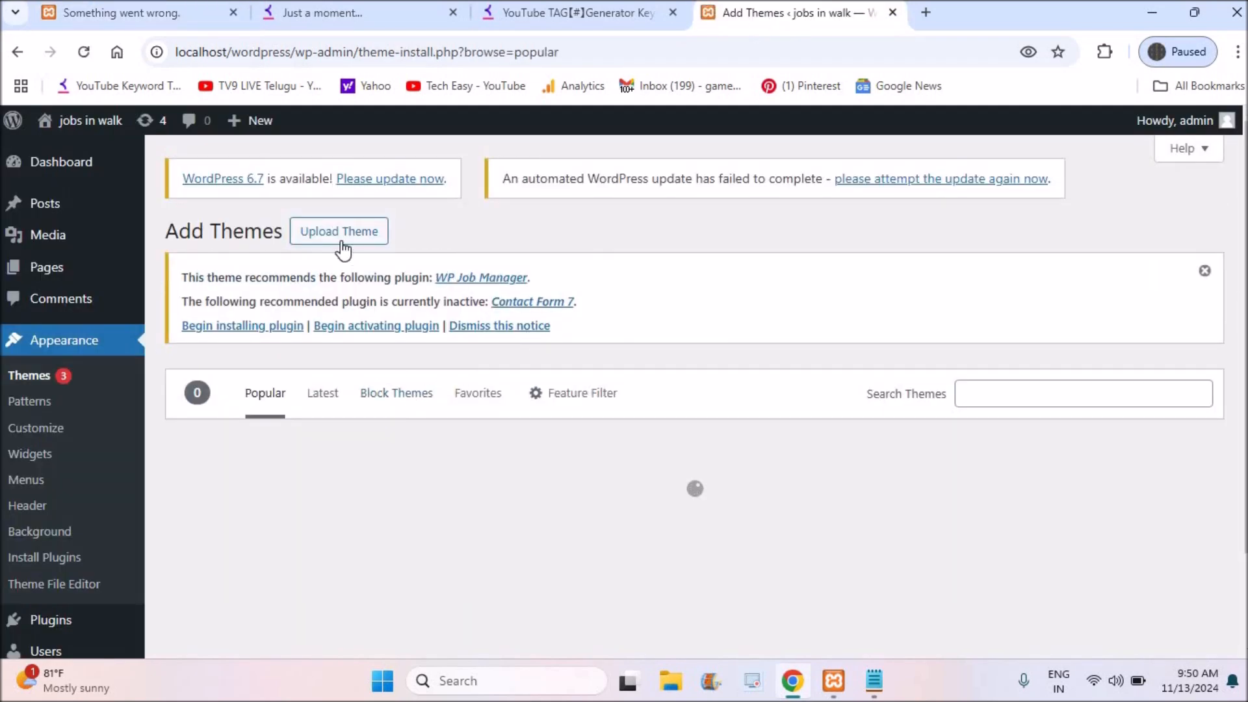
# Pick the superio-job-board theme zip from Downloads as the upload file.
pyautogui.click(338, 232)
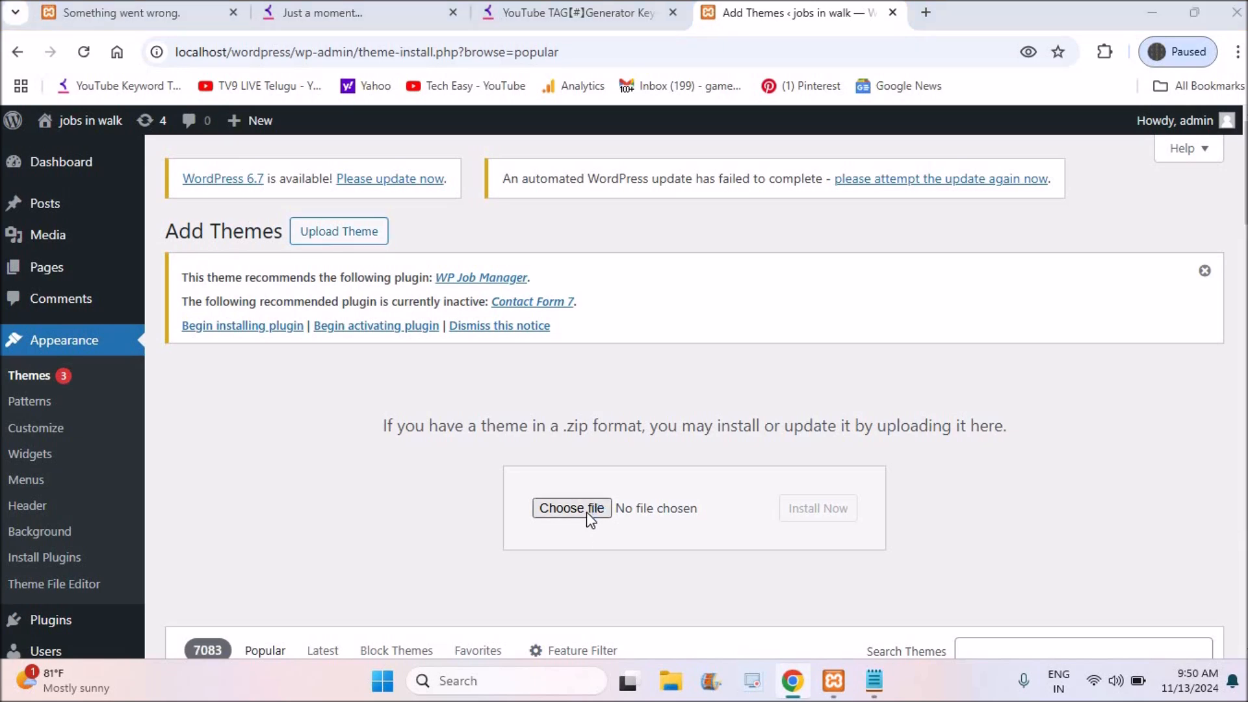
pyautogui.click(571, 508)
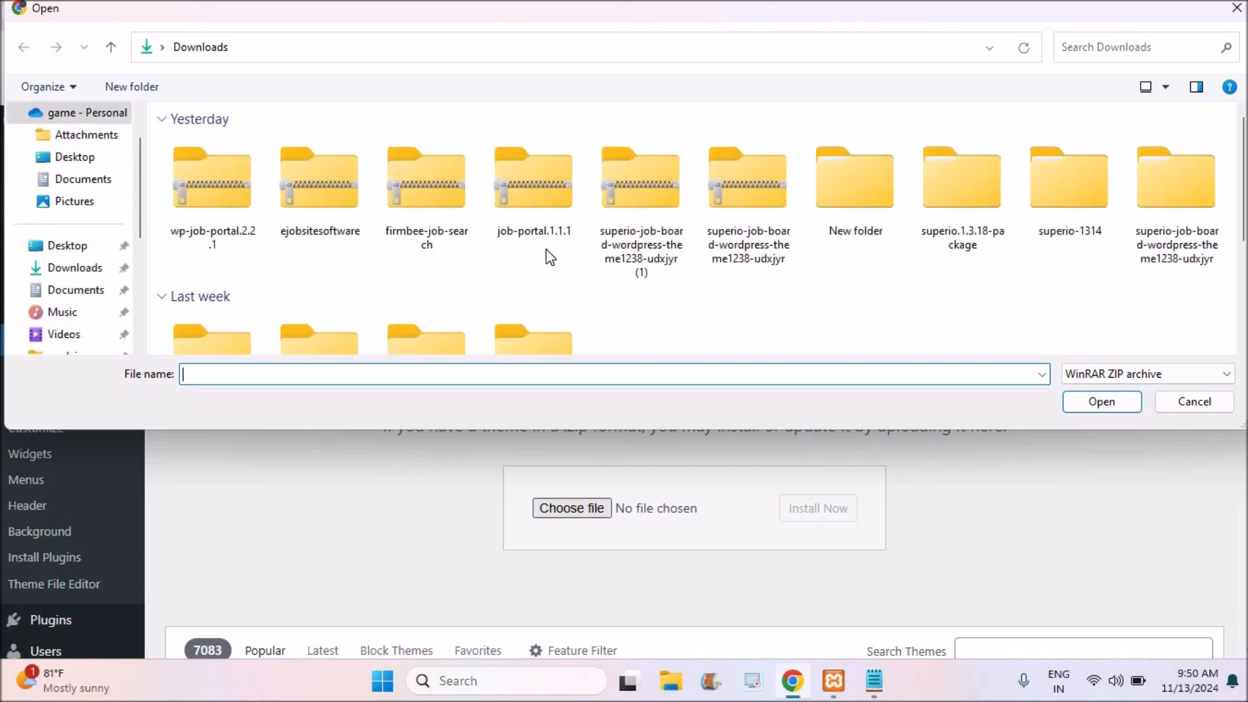
pyautogui.click(639, 178)
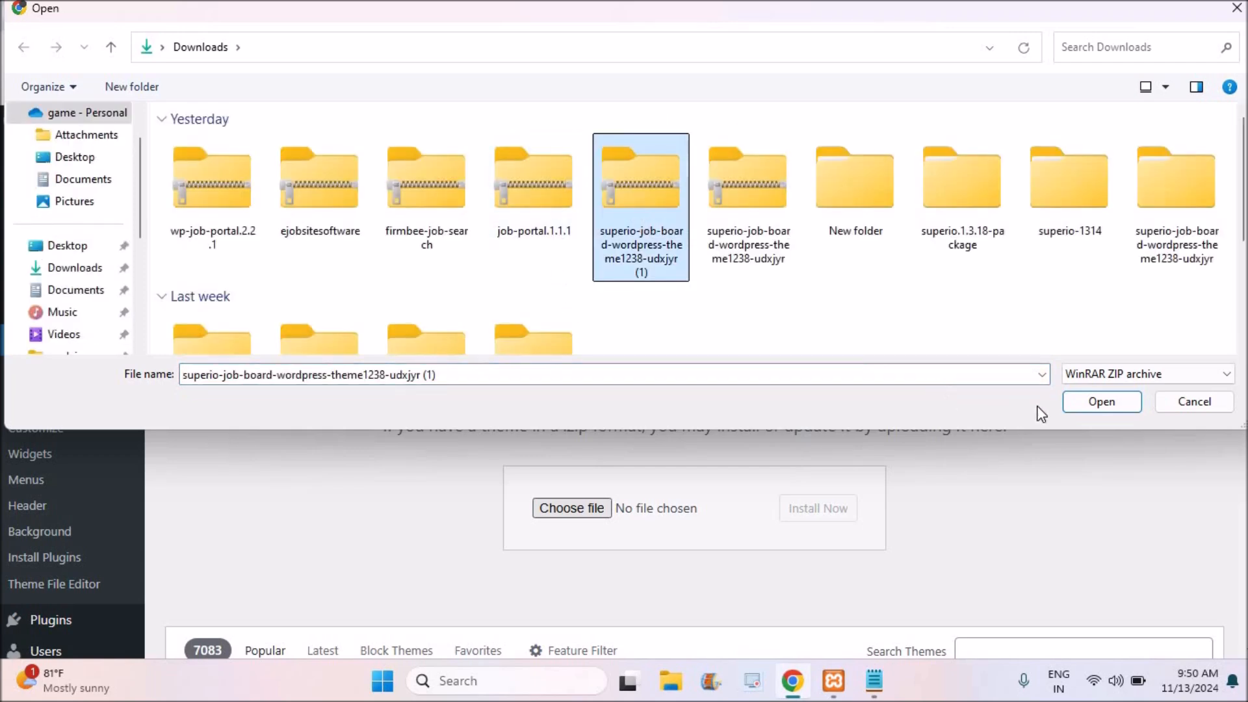
pyautogui.click(1101, 401)
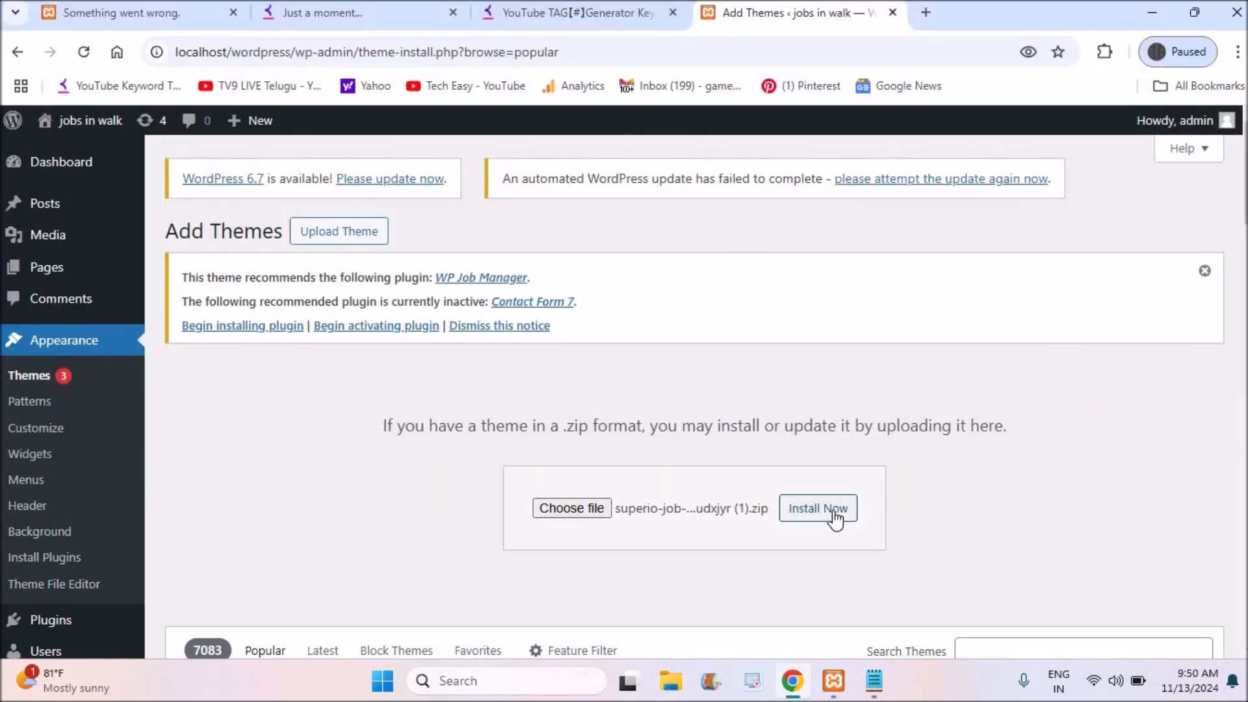
# Run Install Now so the theme zip uploads and begins unpacking without the size error.
pyautogui.click(817, 508)
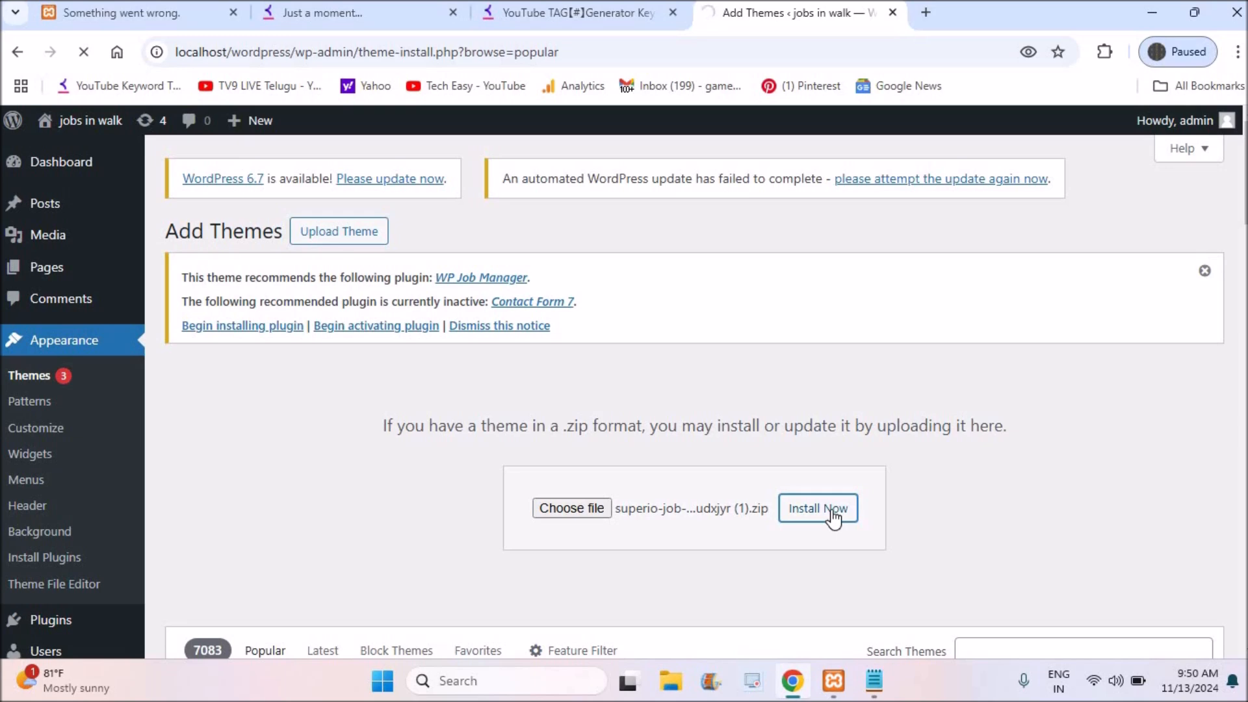
pyautogui.click(816, 508)
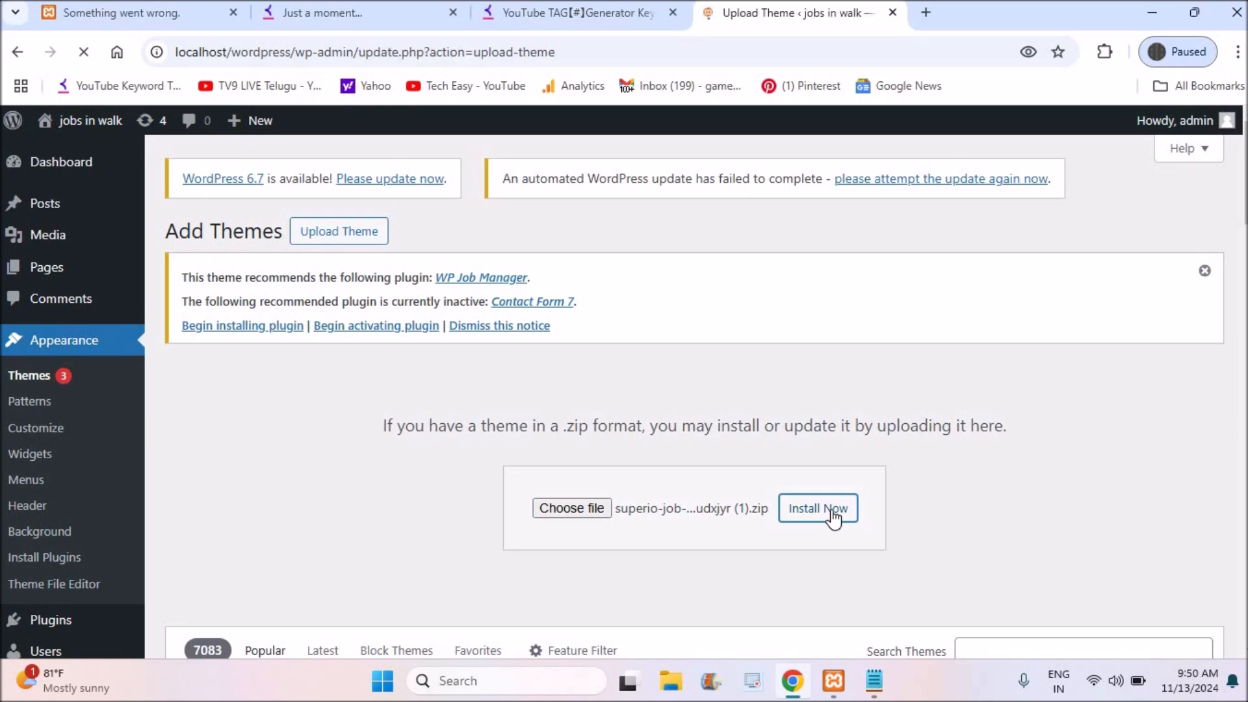
pyautogui.click(818, 508)
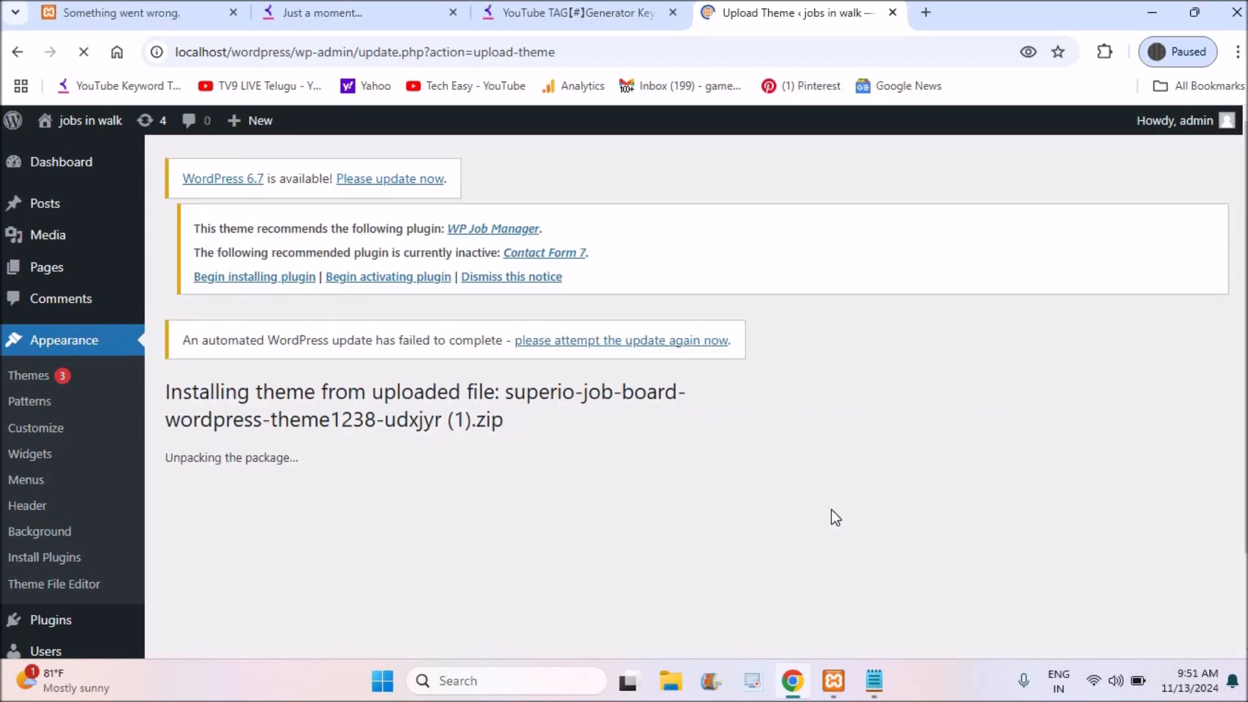